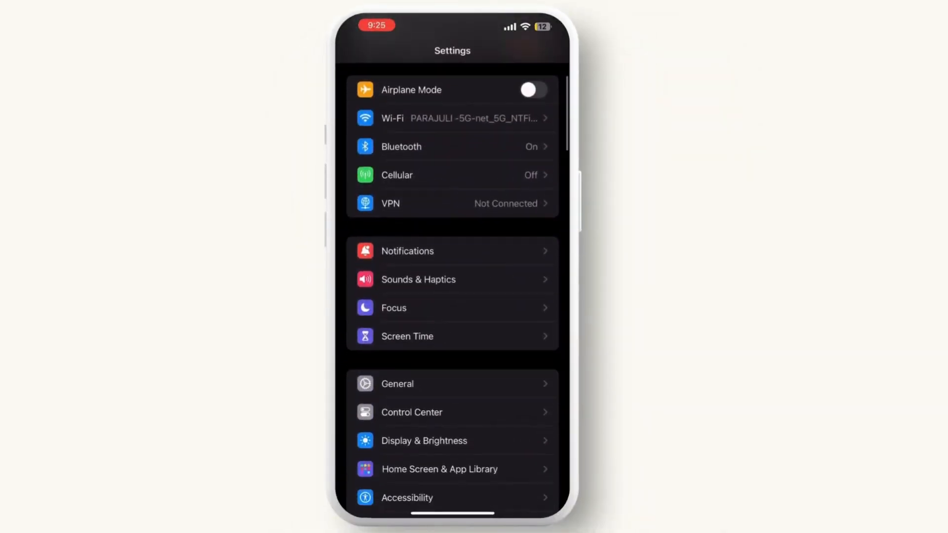
Go to Settings > Accessibility > Touch to reach the AssistiveTouch options.
scroll(down, 3)
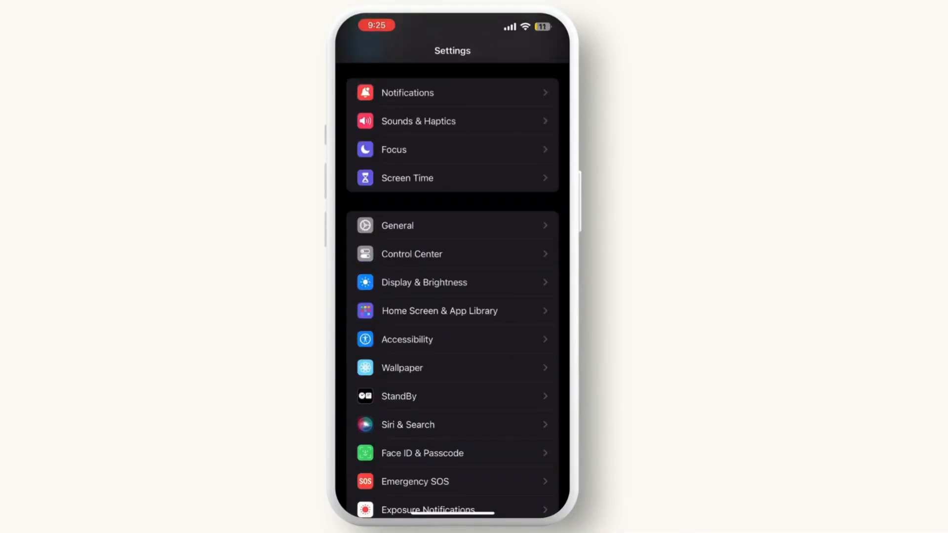
click(407, 340)
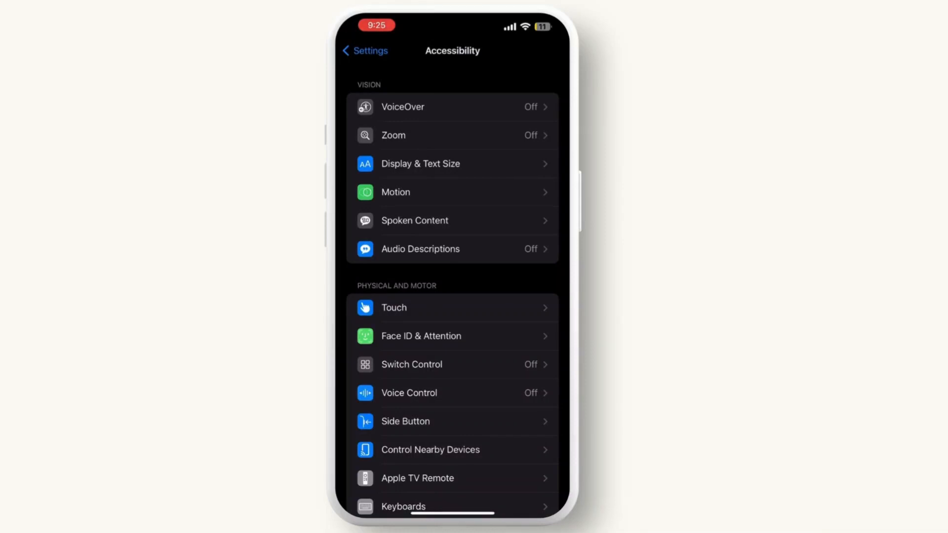
click(393, 307)
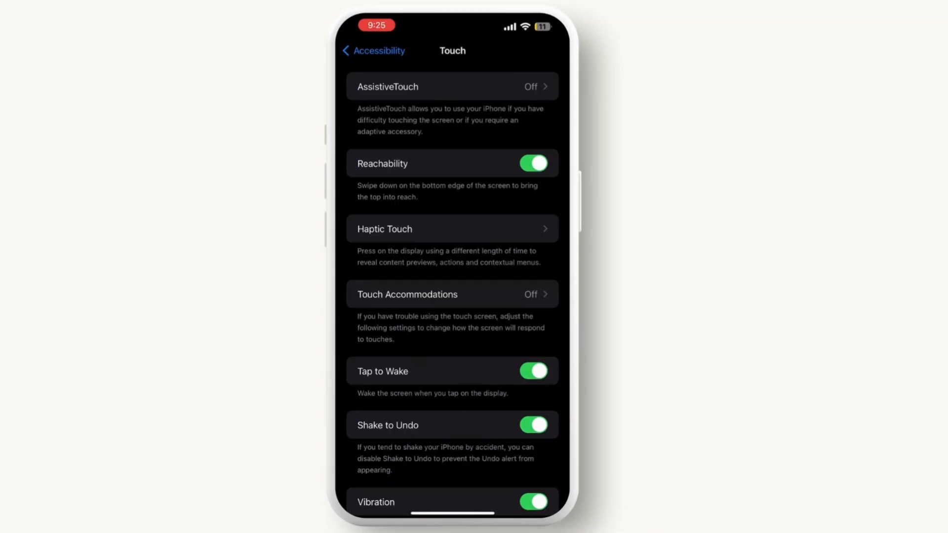
Open the AssistiveTouch page and switch AssistiveTouch off.
click(452, 85)
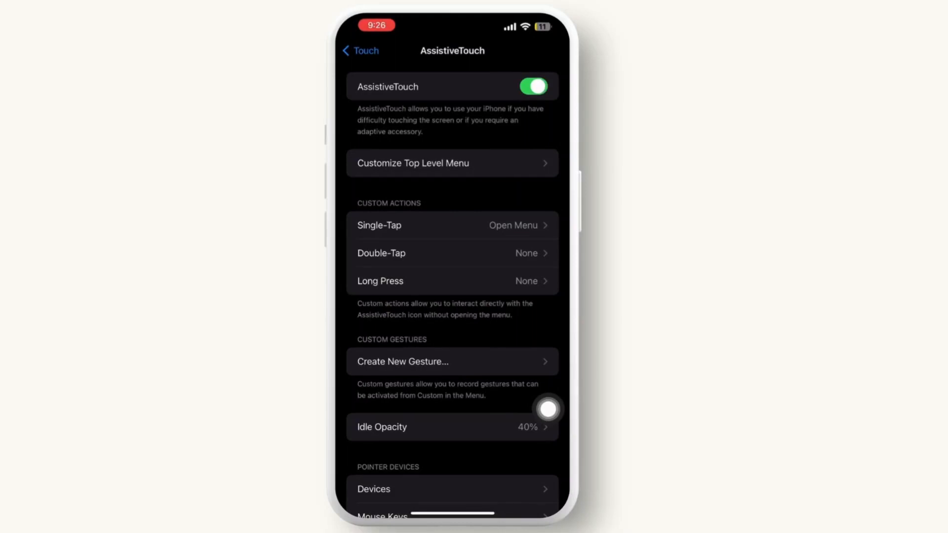
click(531, 87)
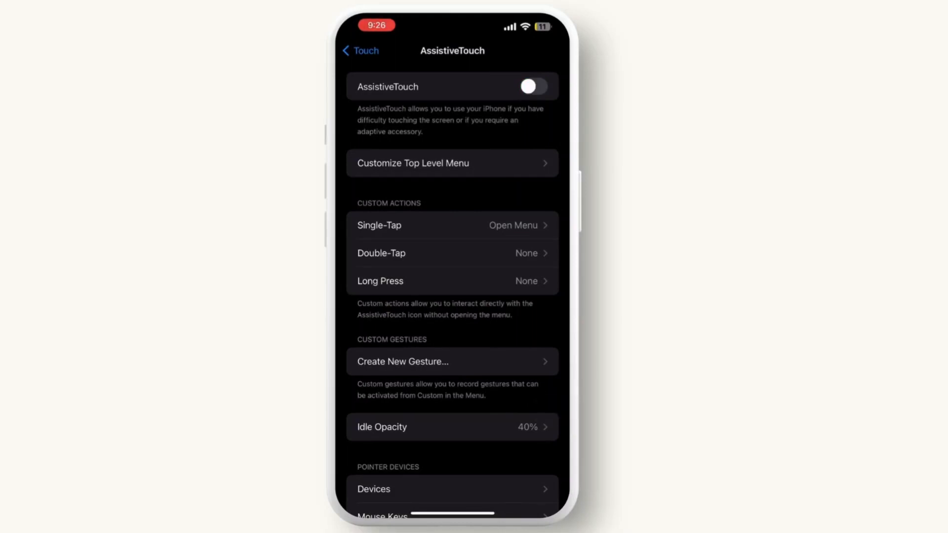